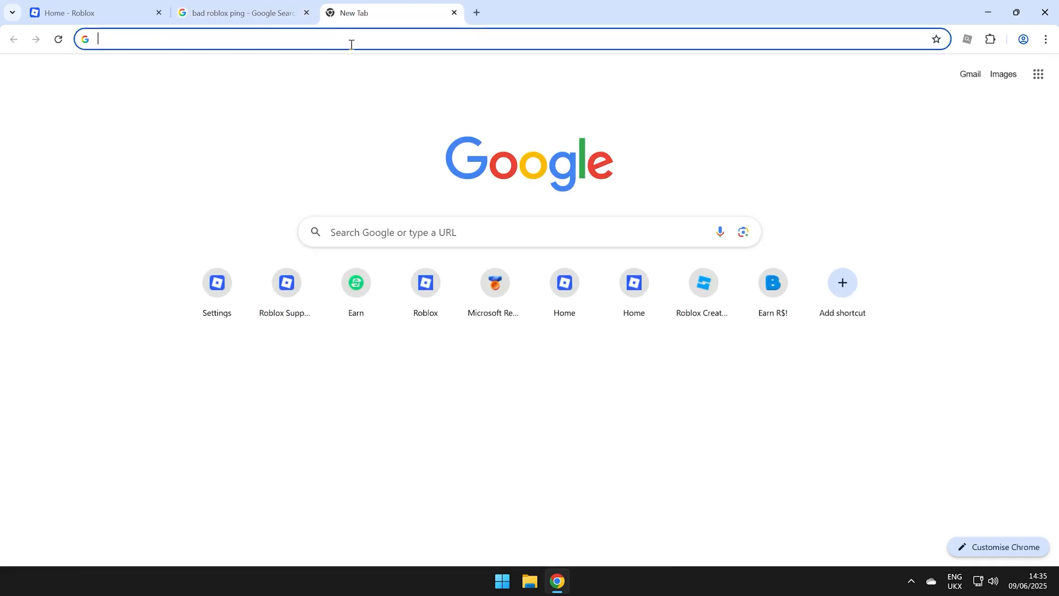
Search Google for "speed test" to bring up the built-in internet speed test.
type("speed test")
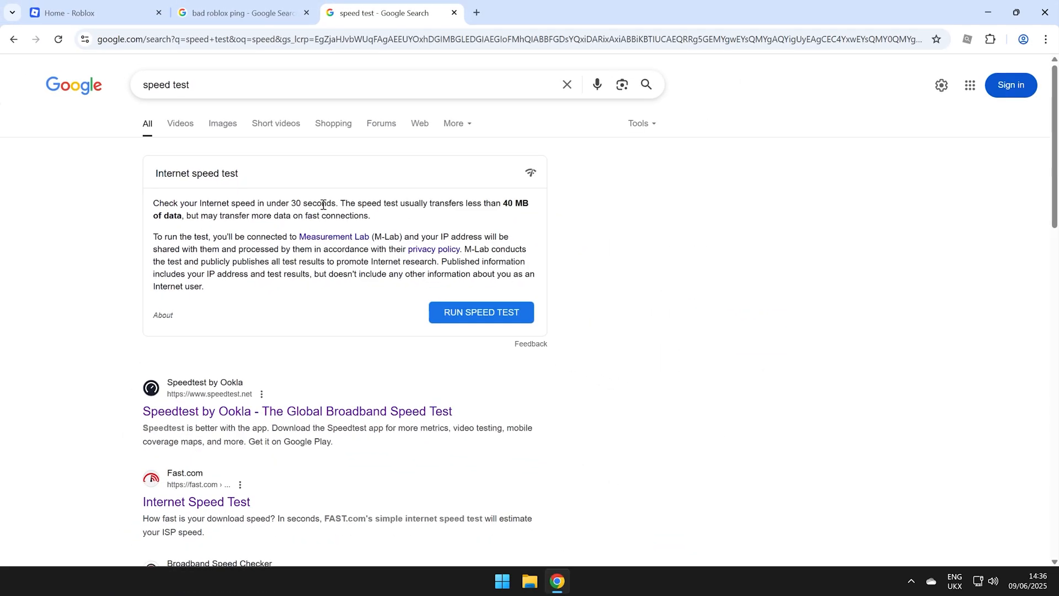
mouse_move(330, 219)
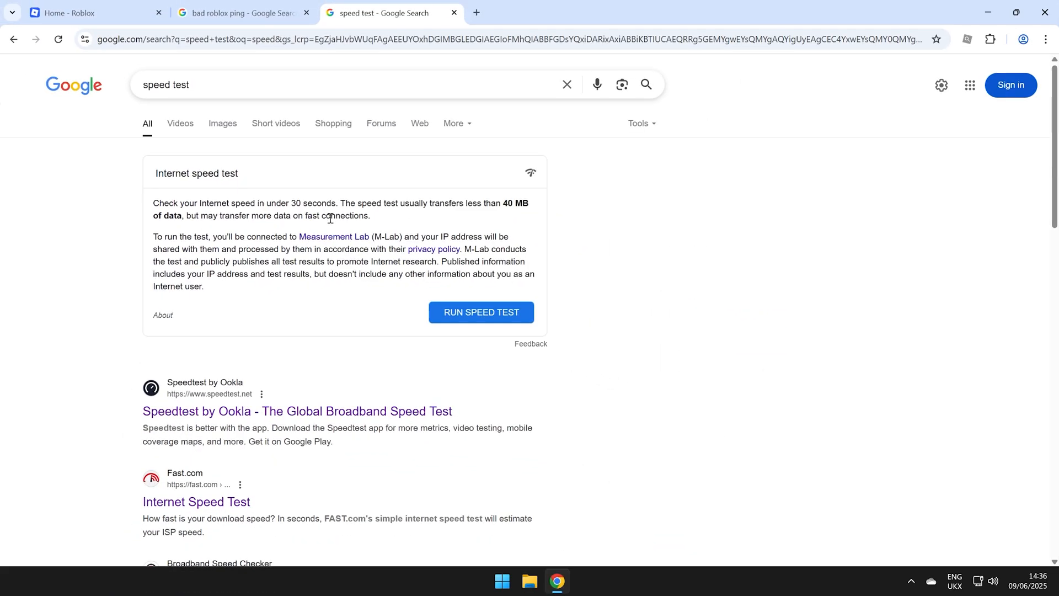
Run Google's speed test, measuring 538.9 Mbps download and 102.8 Mbps upload.
left_click(481, 312)
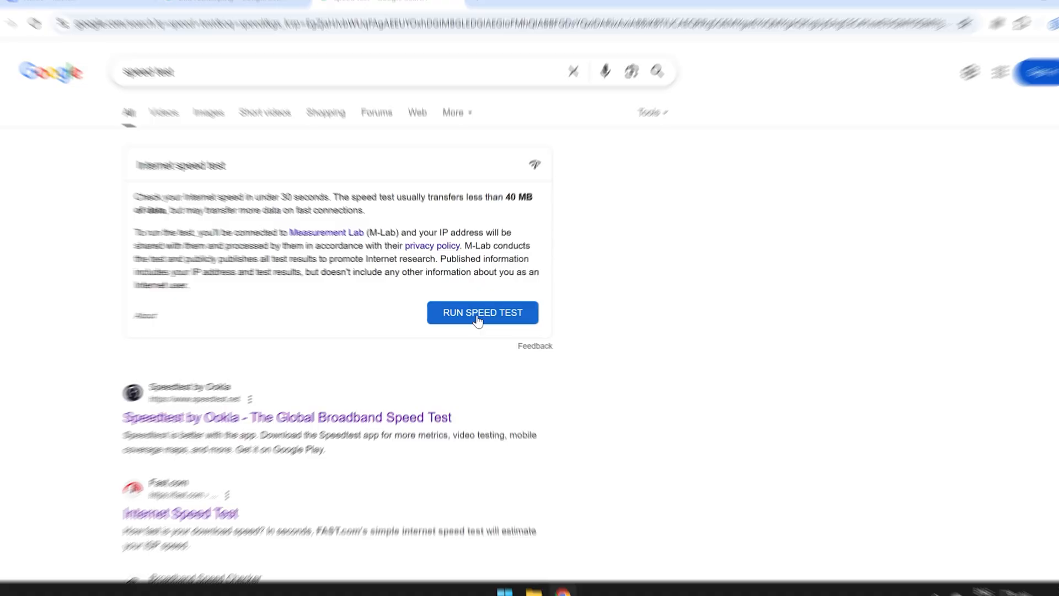
left_click(482, 313)
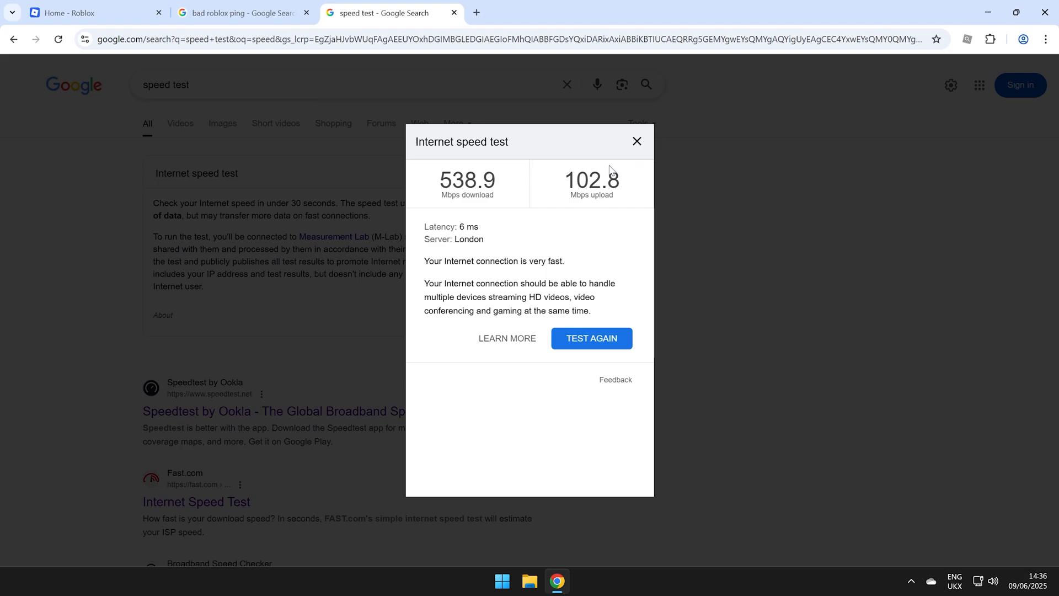
mouse_move(554, 205)
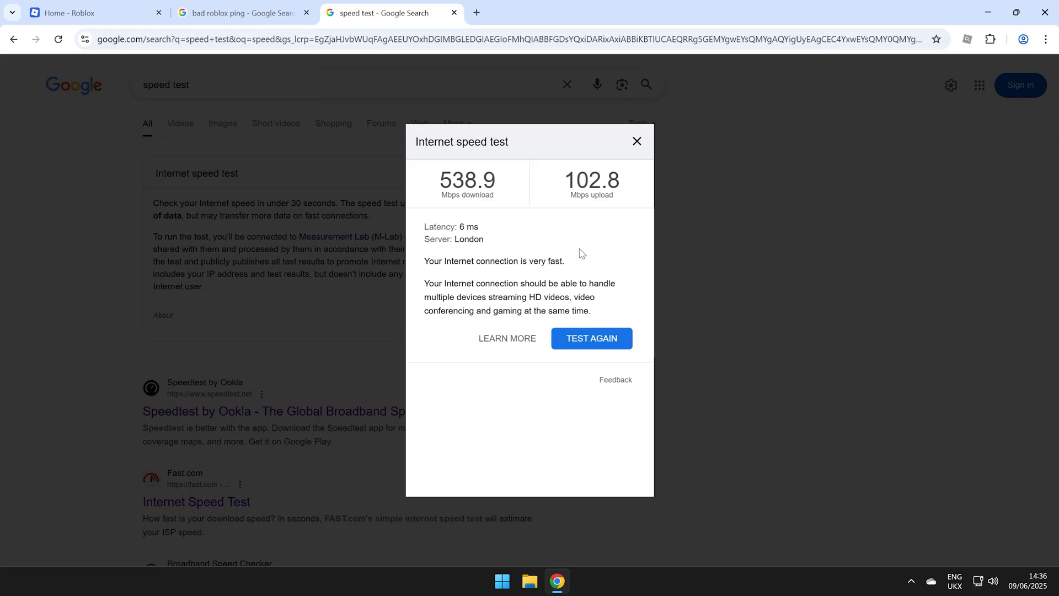
mouse_move(585, 254)
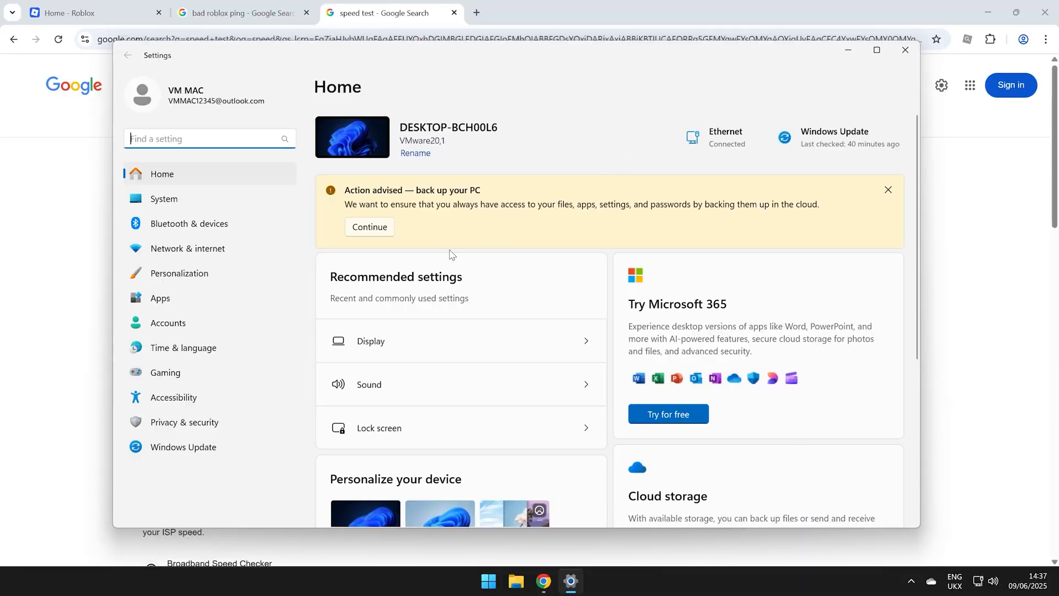
From Network & internet, reach Windows Security's firewall page showing it on for all networks.
left_click(188, 248)
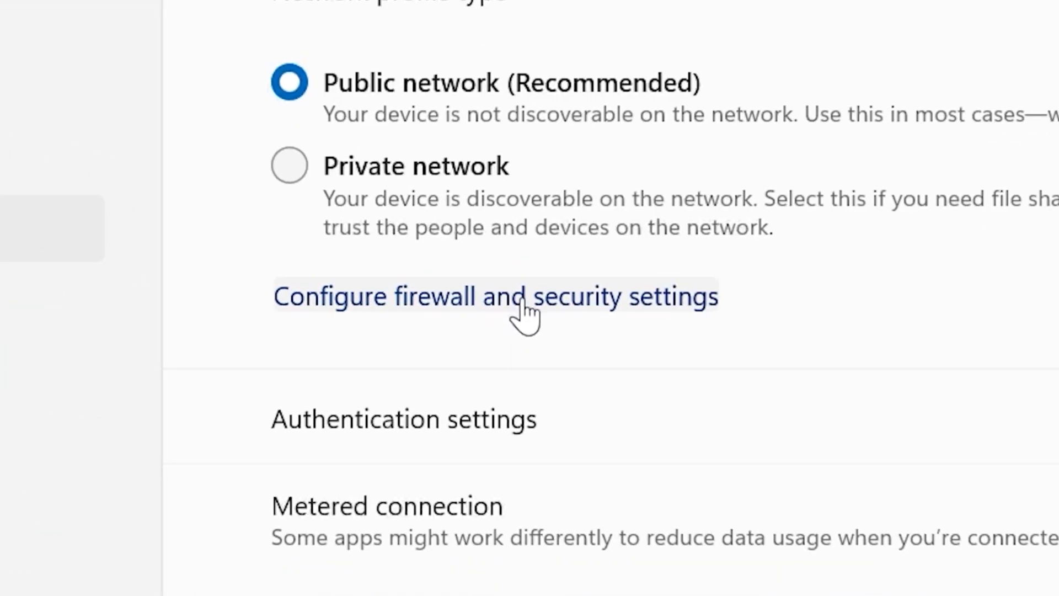
left_click(496, 297)
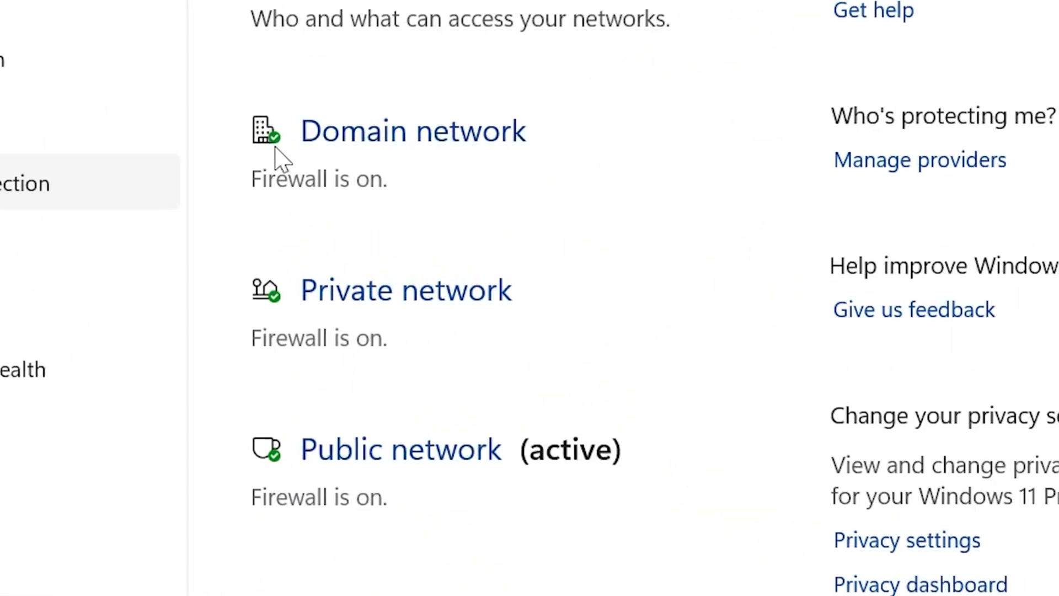
mouse_move(290, 480)
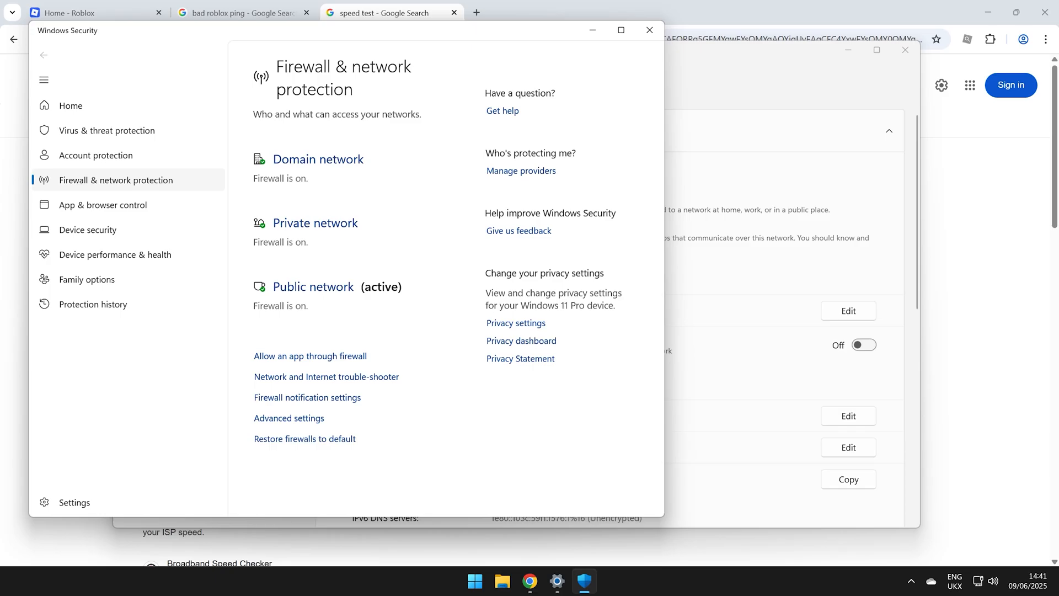
Bring up Control Panel on its category home page.
left_click(475, 582)
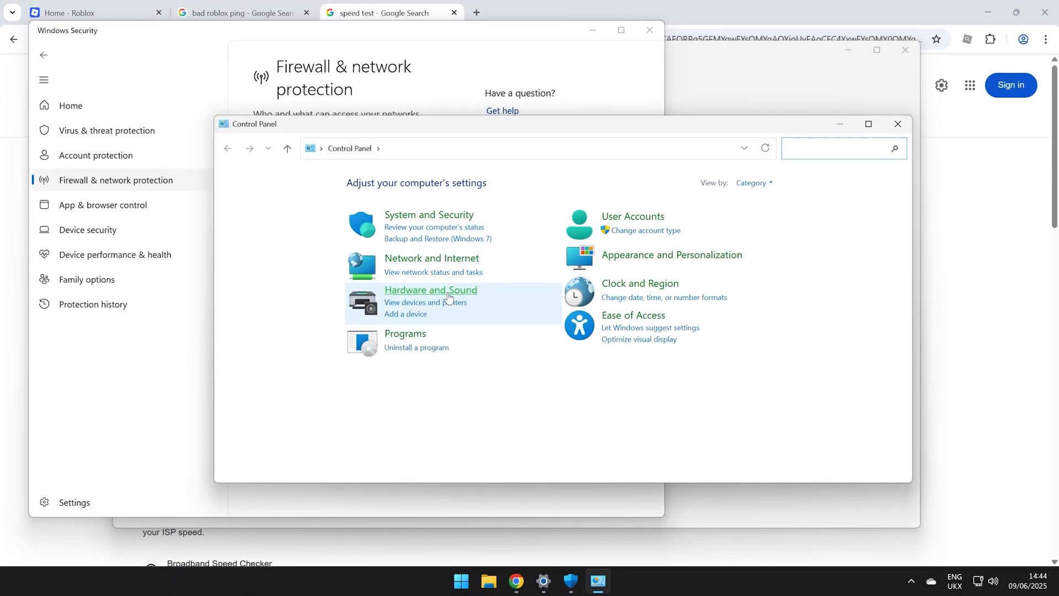
Reach Device Manager through Hardware and Sound.
left_click(430, 290)
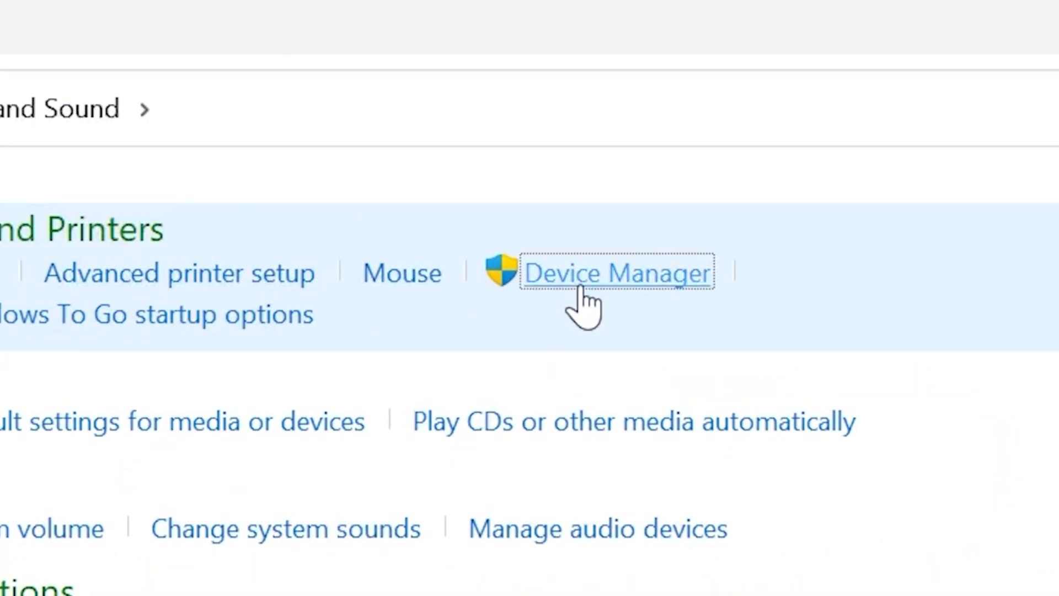
left_click(615, 272)
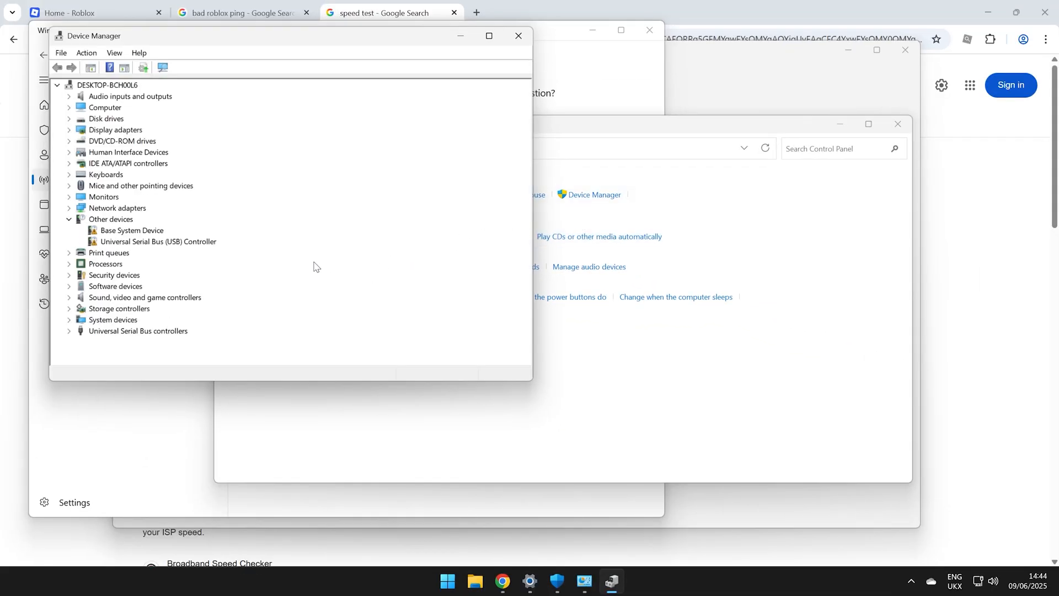
Update the vmxnet3 Ethernet Adapter driver under Network adapters; best driver already installed.
left_click(68, 208)
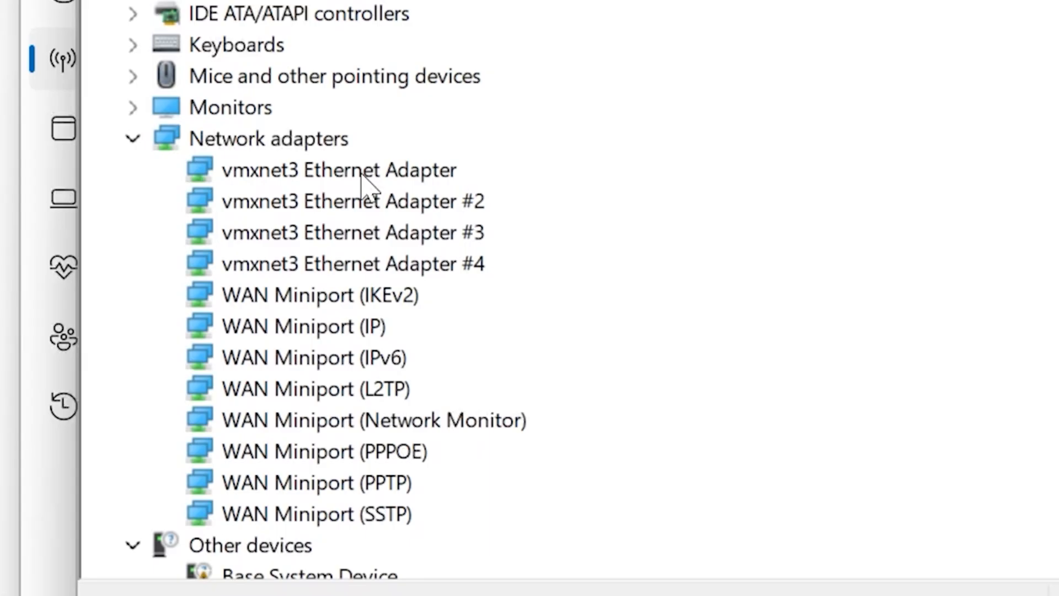
mouse_move(261, 192)
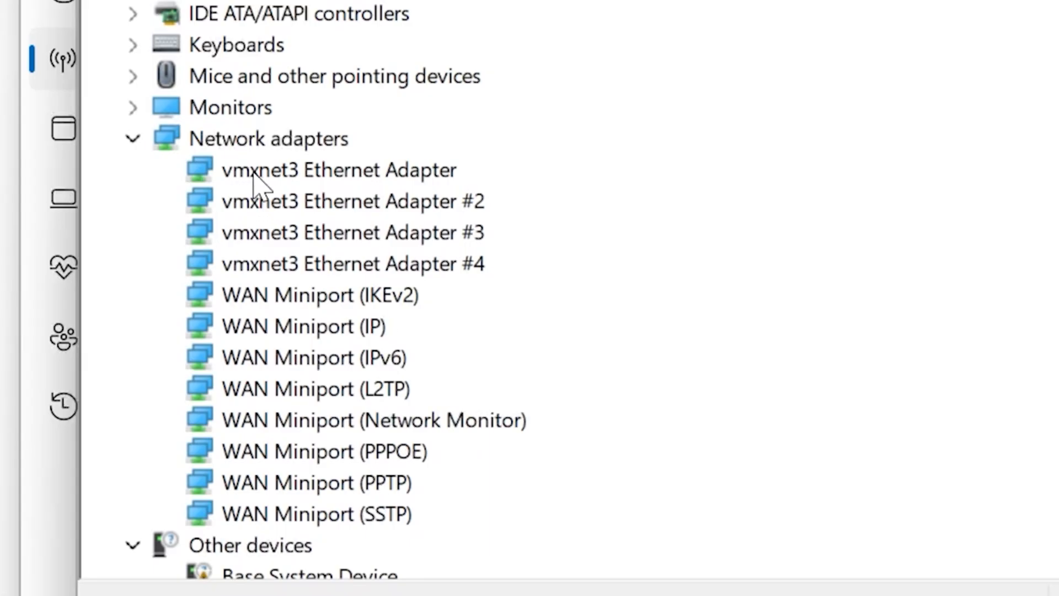
left_click(337, 170)
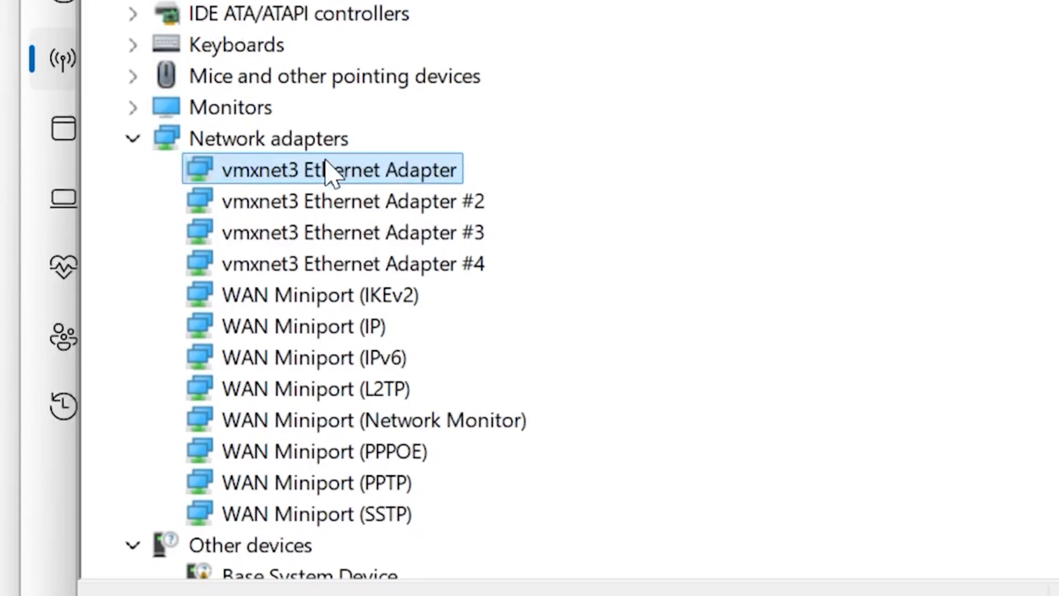
right_click(338, 170)
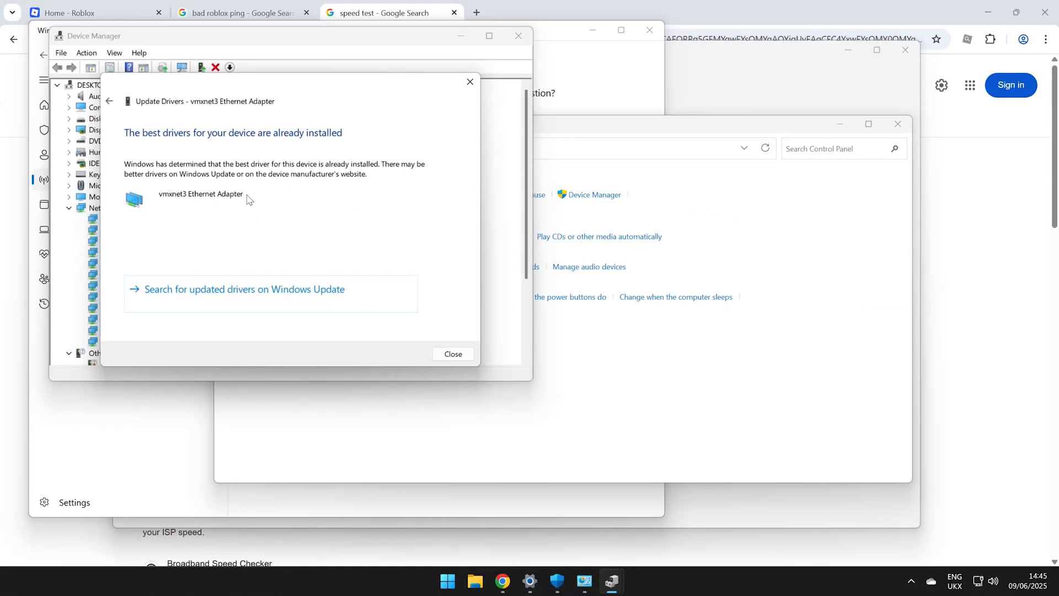
mouse_move(383, 211)
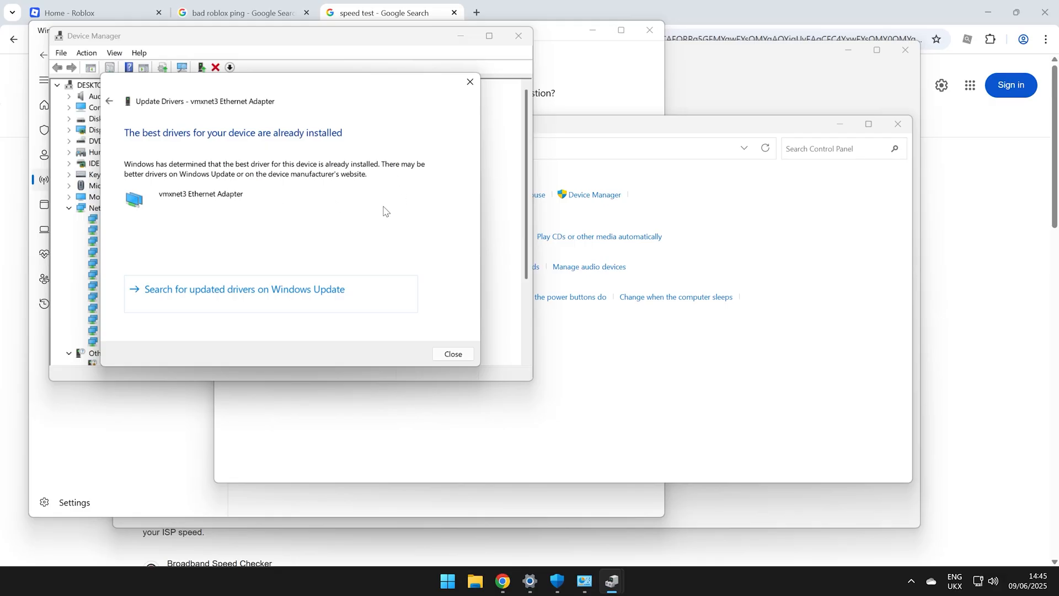
mouse_move(426, 321)
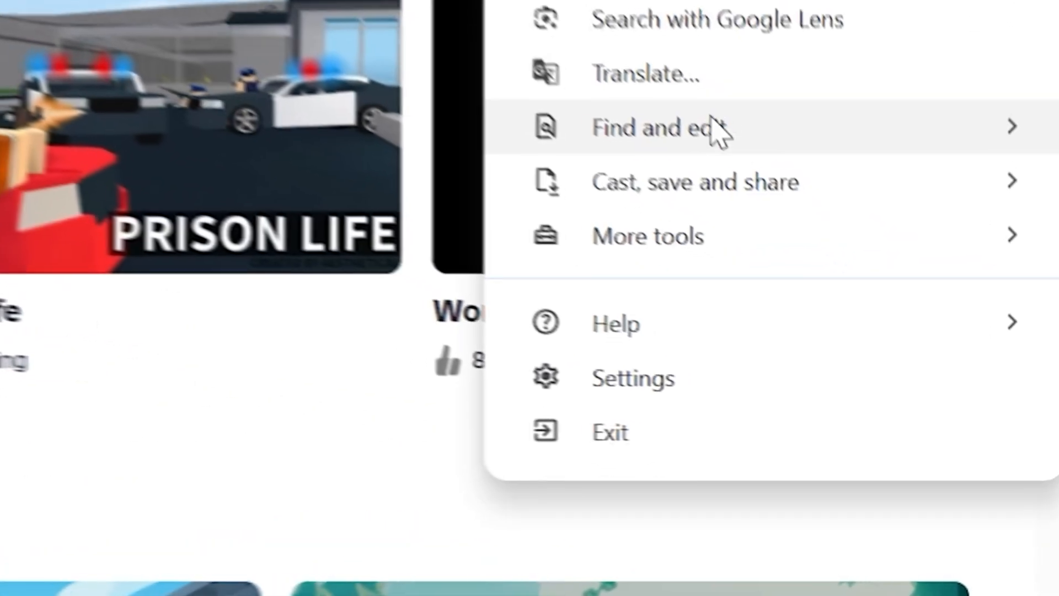
Show Chrome's Languages section in Settings.
left_click(633, 378)
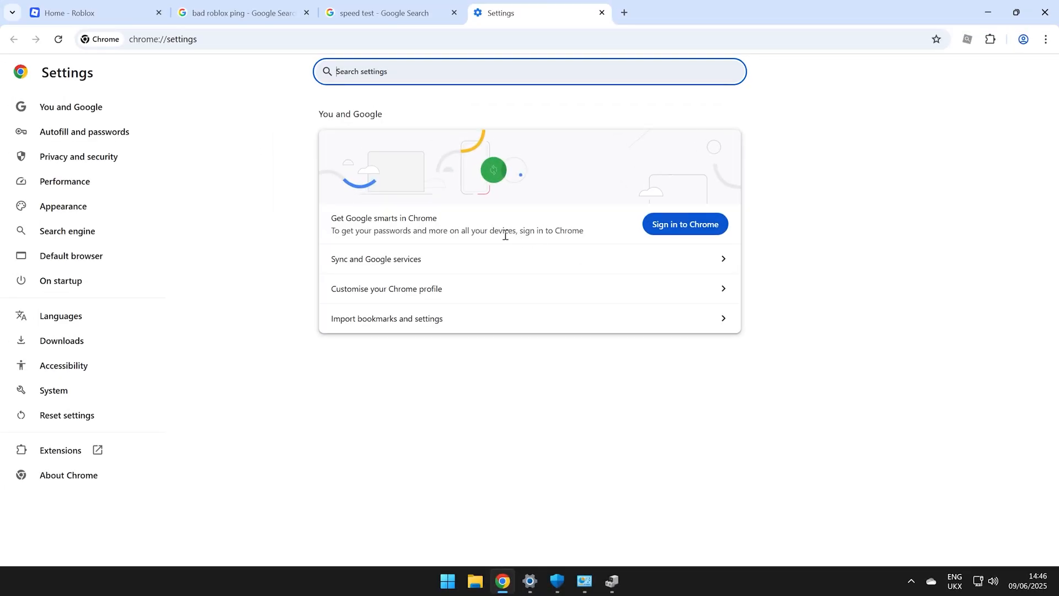
left_click(60, 320)
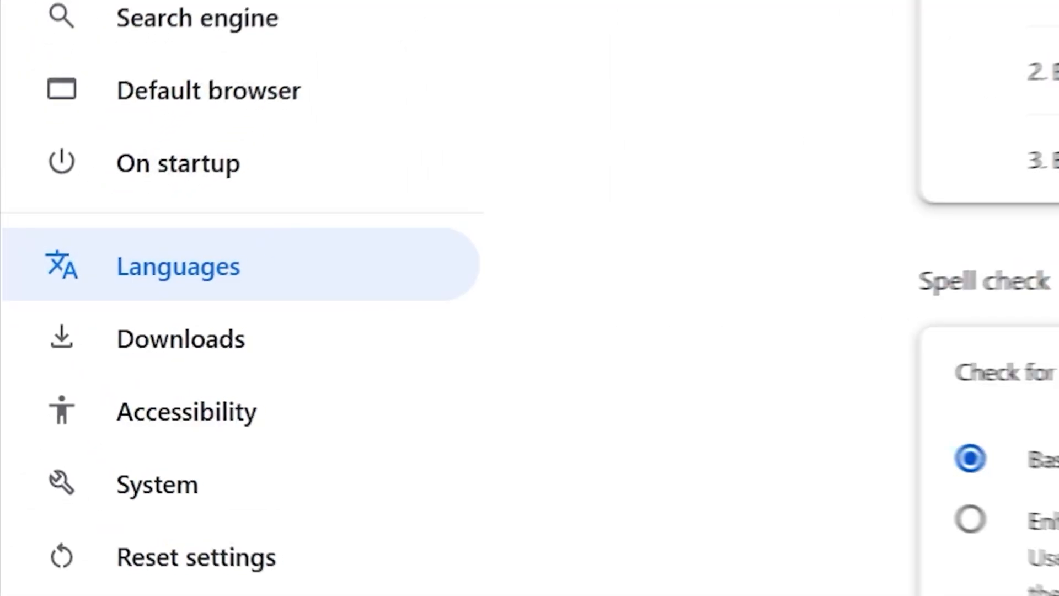